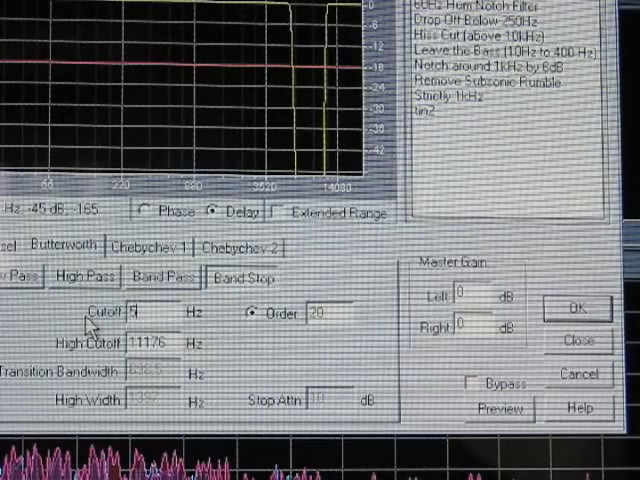
Enter a 5588 Hz low cutoff and run the 20th-order Butterworth band-stop filter.
text(5588)
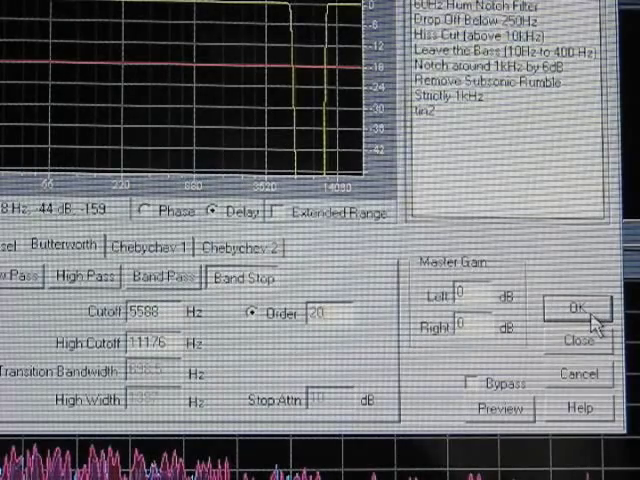
click(575, 307)
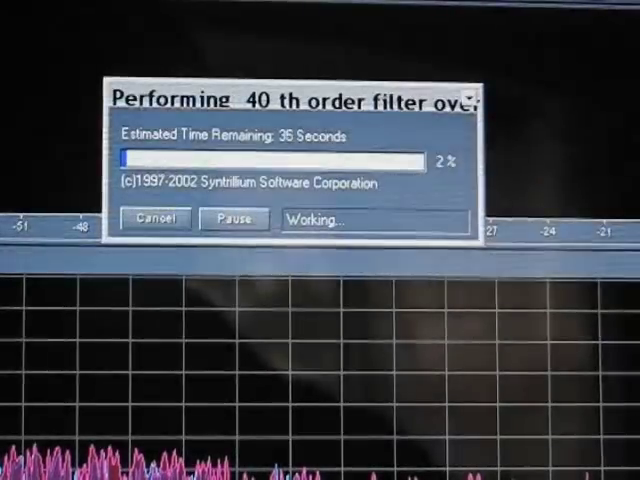